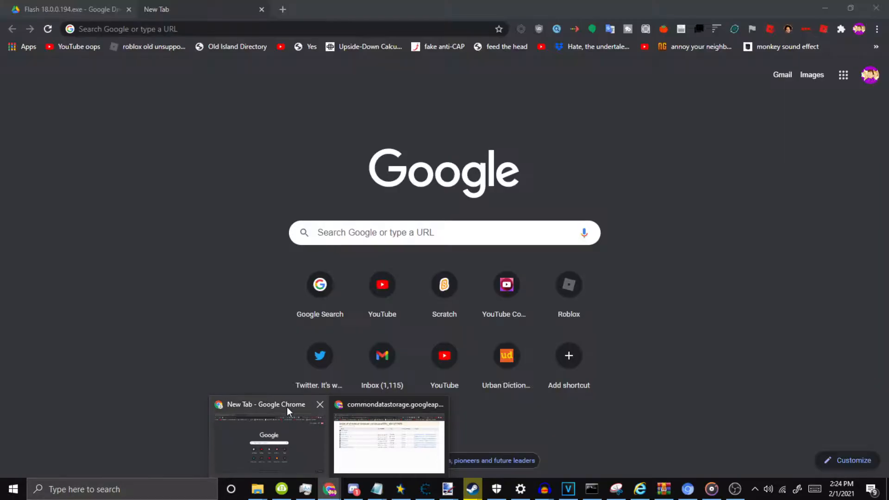
# Step: Start downloading Flash 18.0.0.194.exe from its Drive page, then cancel it from the downloads bar
pyautogui.click(389, 436)
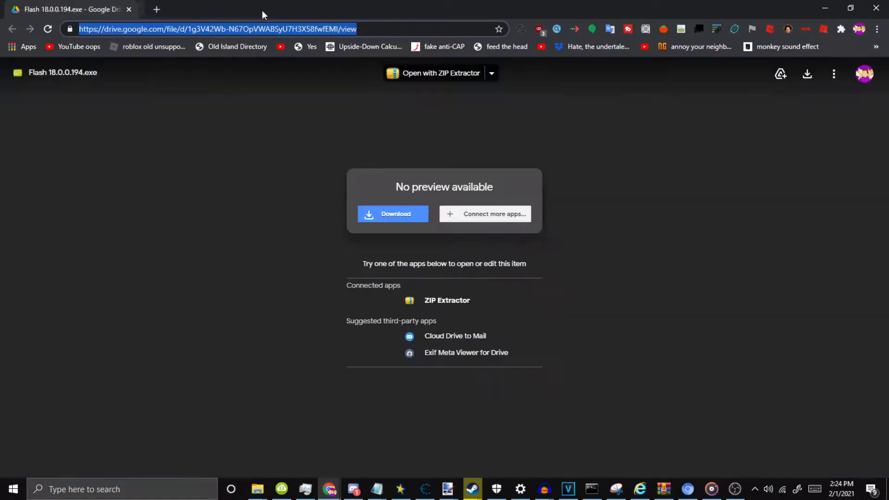
pyautogui.moveTo(4, 231)
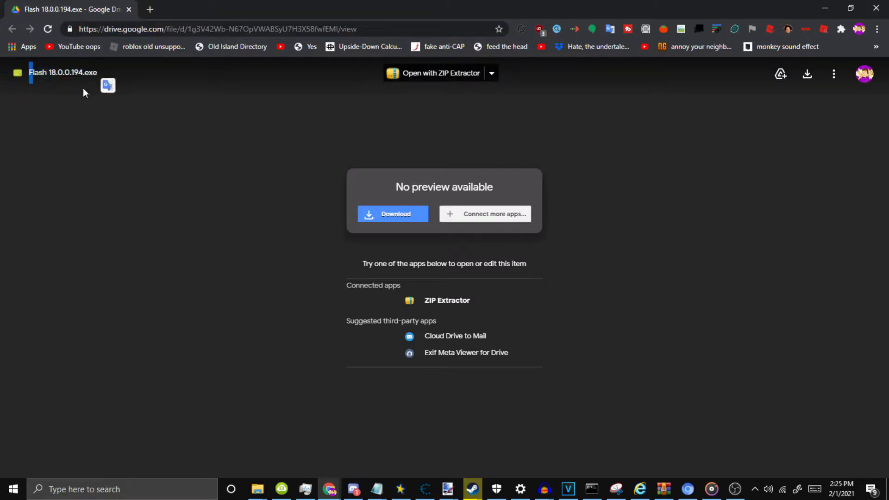
pyautogui.moveTo(45, 68)
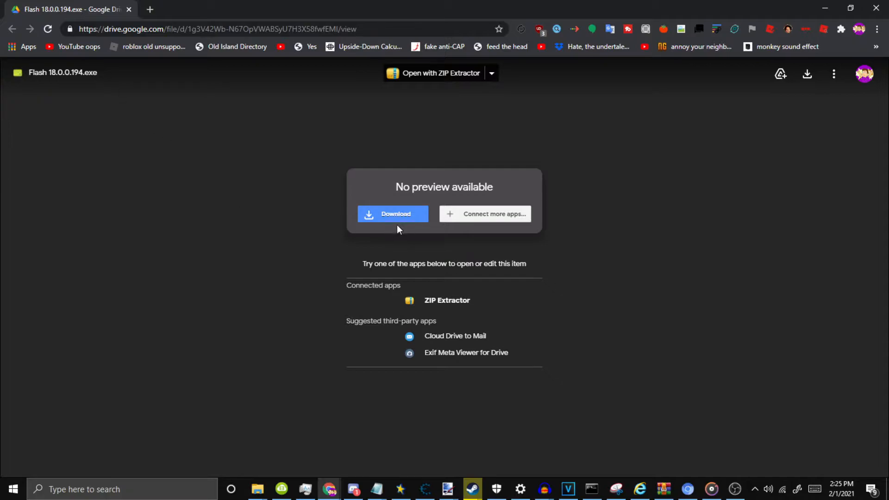
pyautogui.click(393, 214)
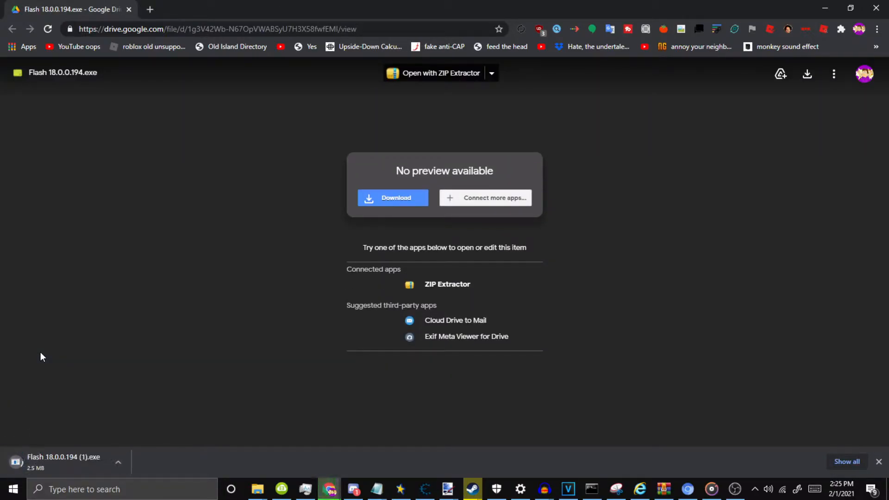
pyautogui.click(118, 461)
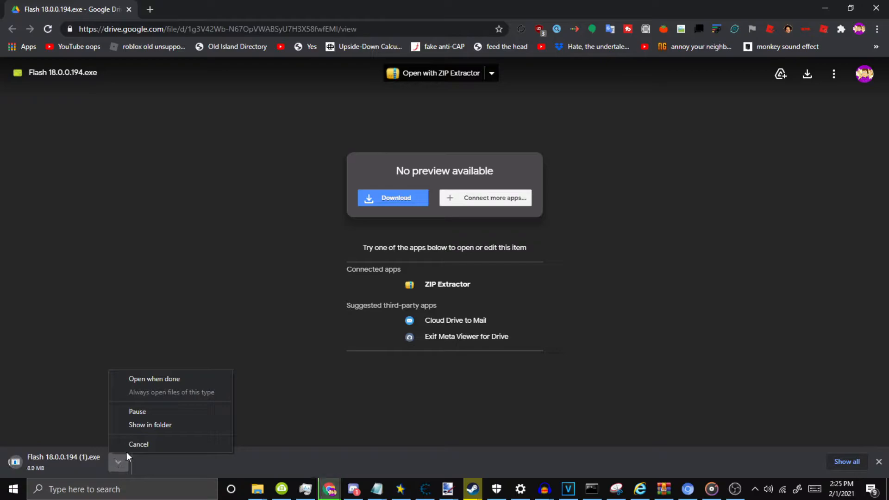
pyautogui.click(138, 444)
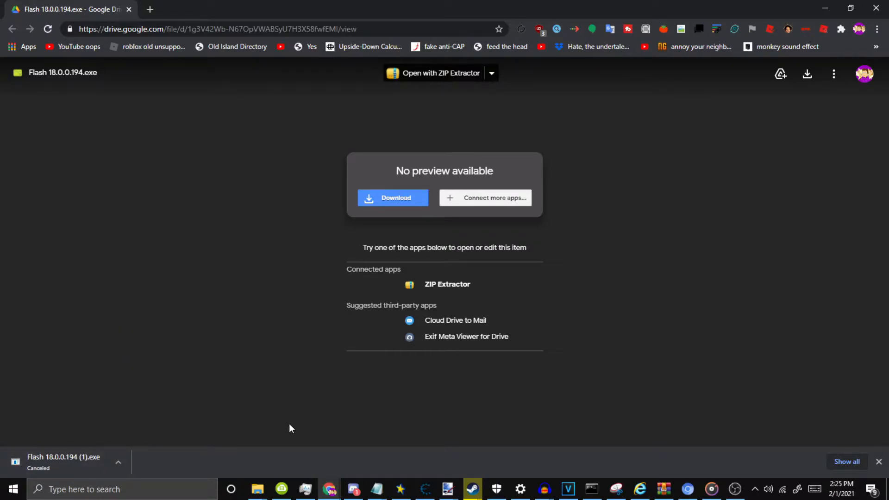
pyautogui.moveTo(257, 489)
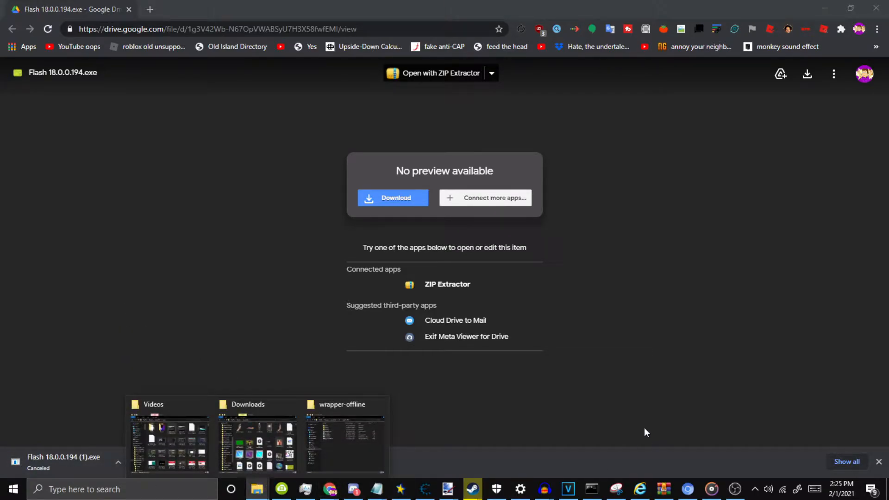
pyautogui.moveTo(661, 418)
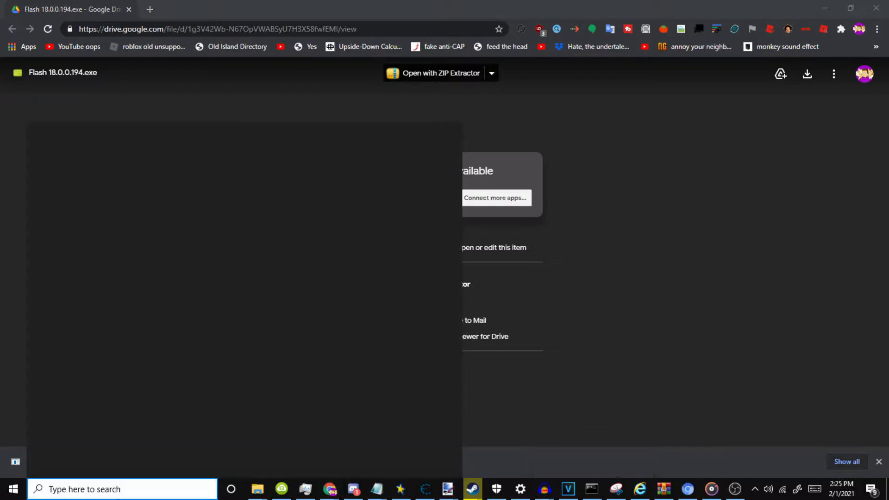
# Step: Find Adobe Flash Player 18 PPAPI under 'flash' in Apps & features and confirm its uninstall
pyautogui.click(519, 489)
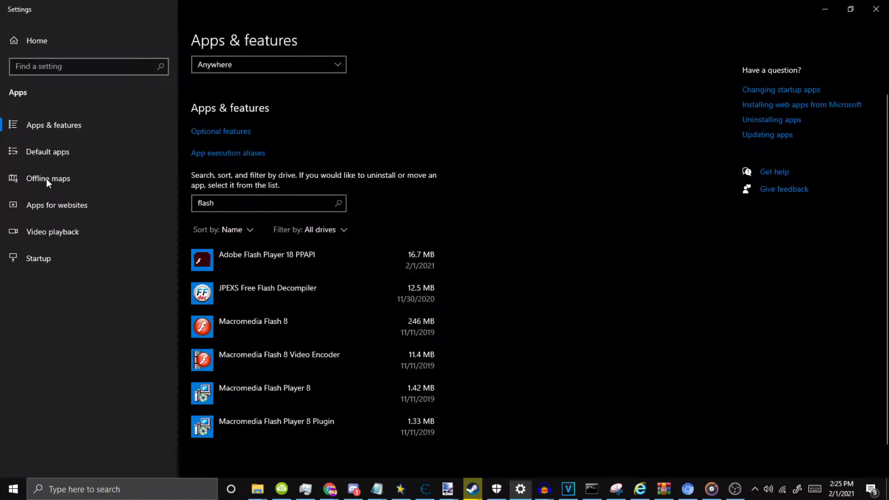
pyautogui.moveTo(200, 225)
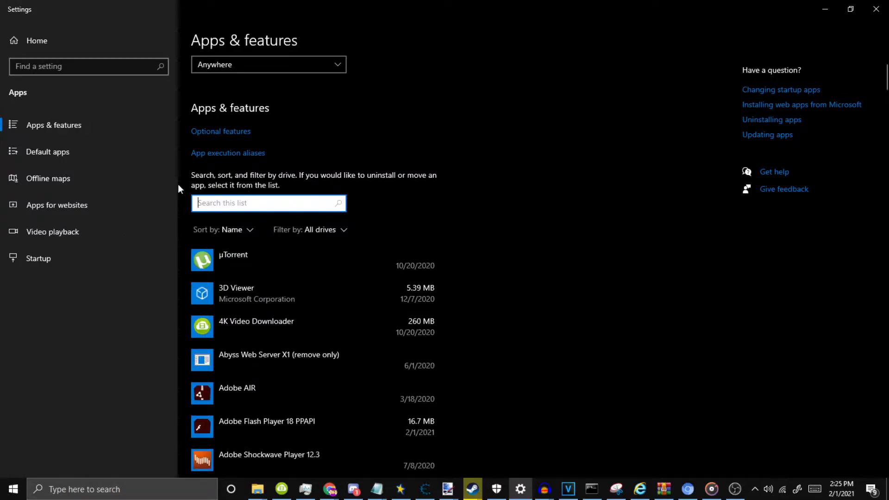
pyautogui.write('flash')
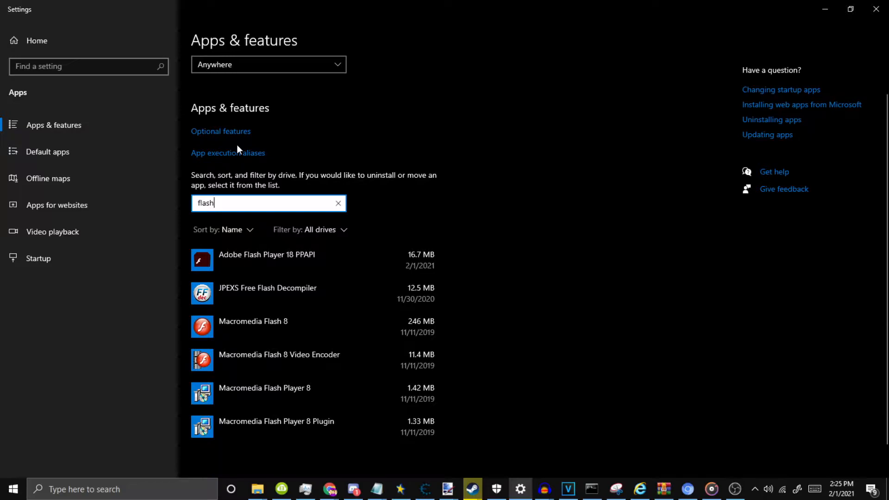
pyautogui.click(266, 255)
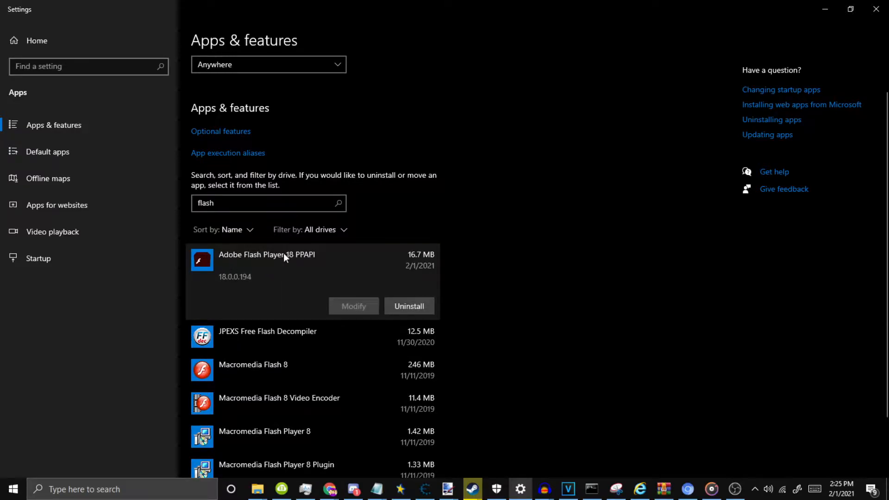
pyautogui.moveTo(317, 258)
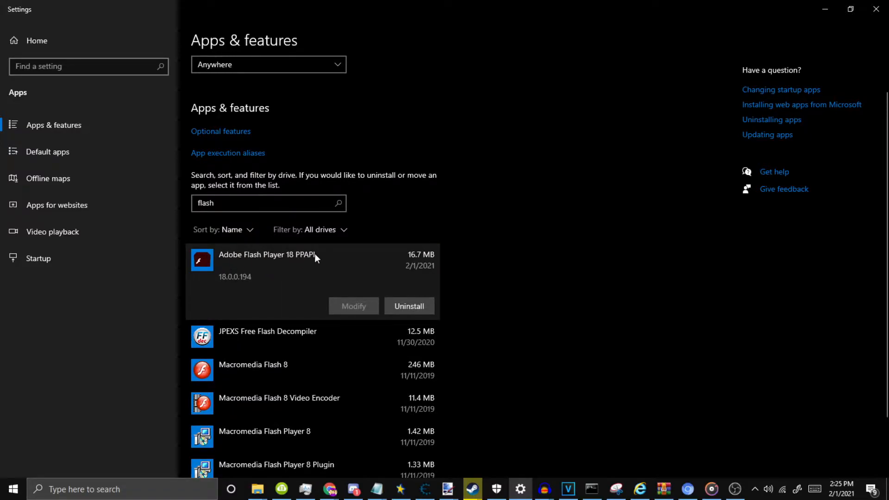
pyautogui.click(409, 307)
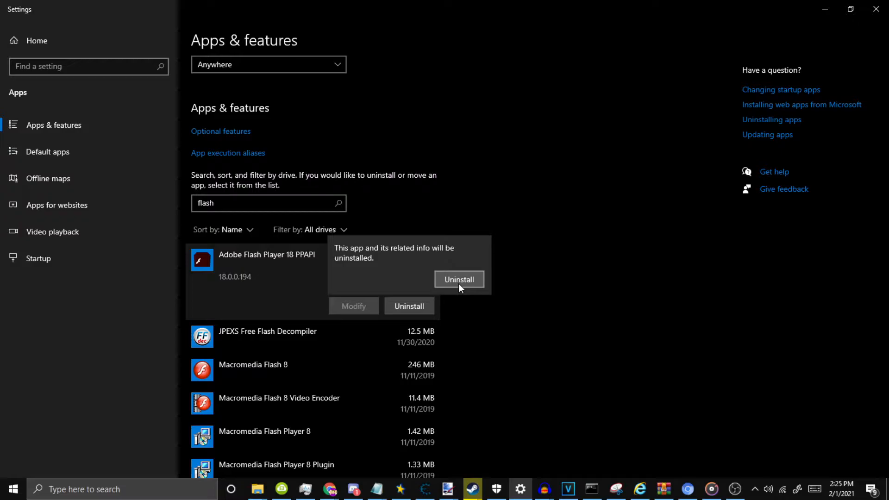
pyautogui.click(458, 278)
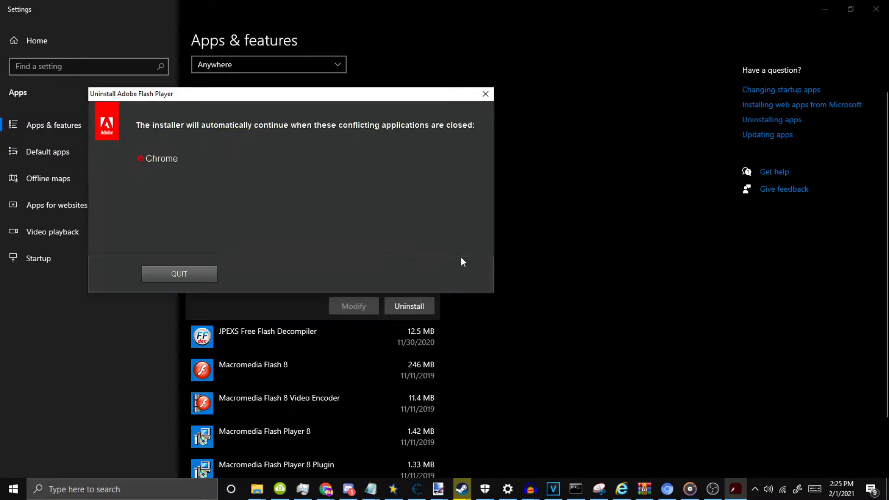
pyautogui.click(755, 489)
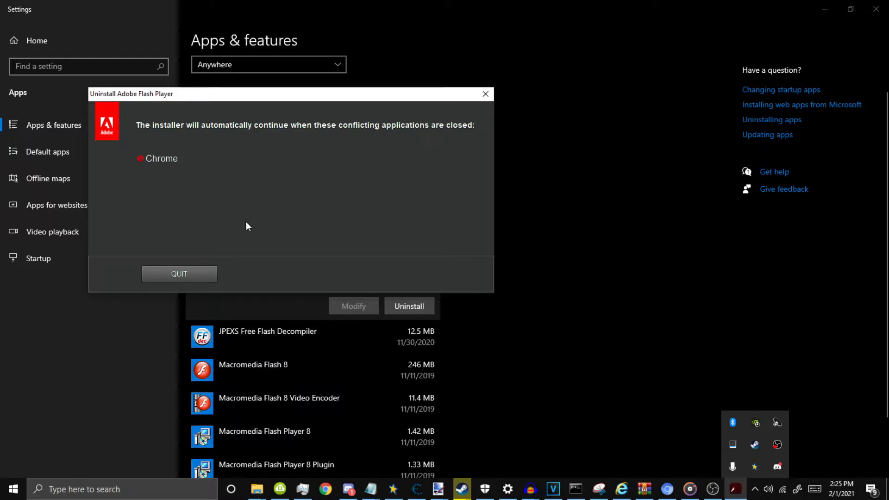
pyautogui.moveTo(762, 489)
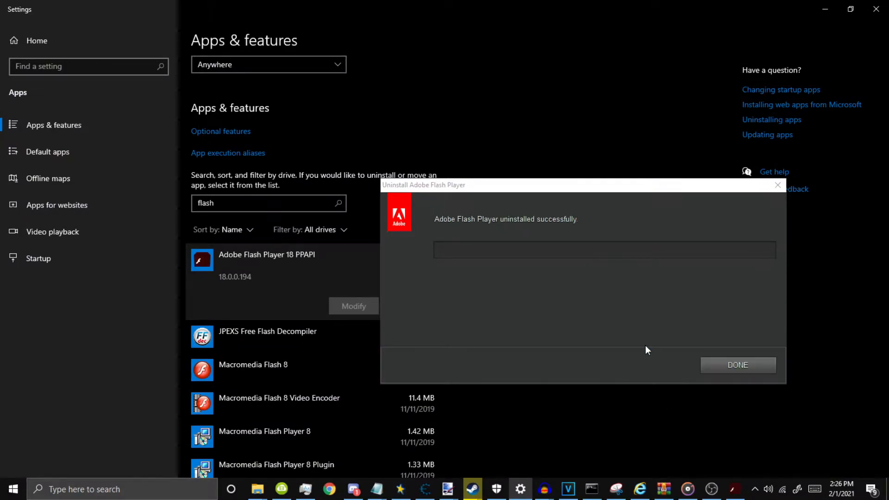
# Step: Dismiss the uninstall message and run the Flash 18.0.0.194.exe installer to reinstall Flash Player 18
pyautogui.click(737, 365)
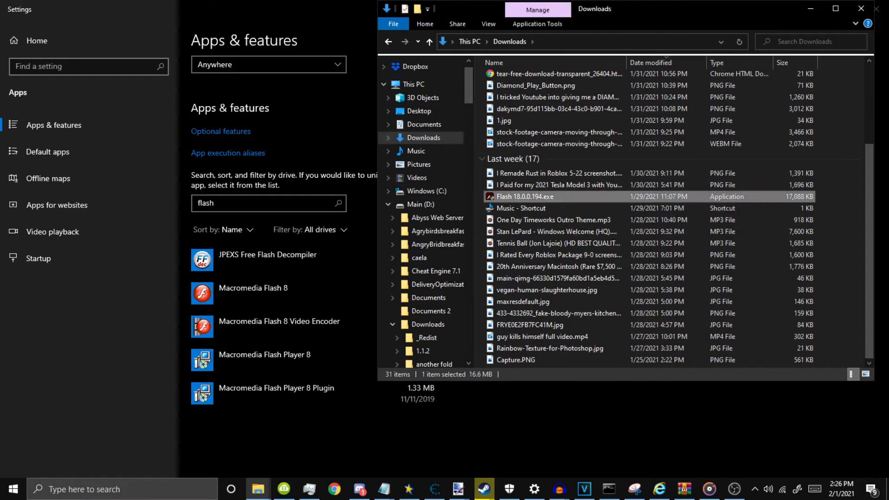
pyautogui.doubleClick(523, 196)
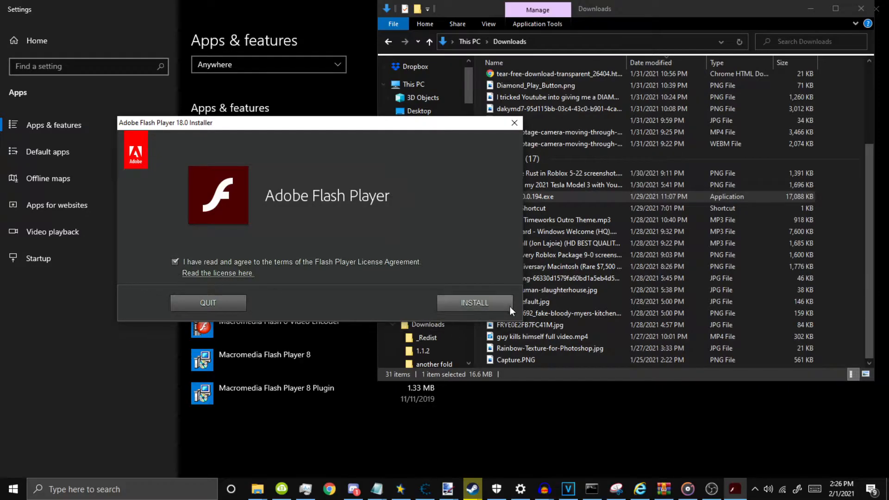
pyautogui.click(474, 302)
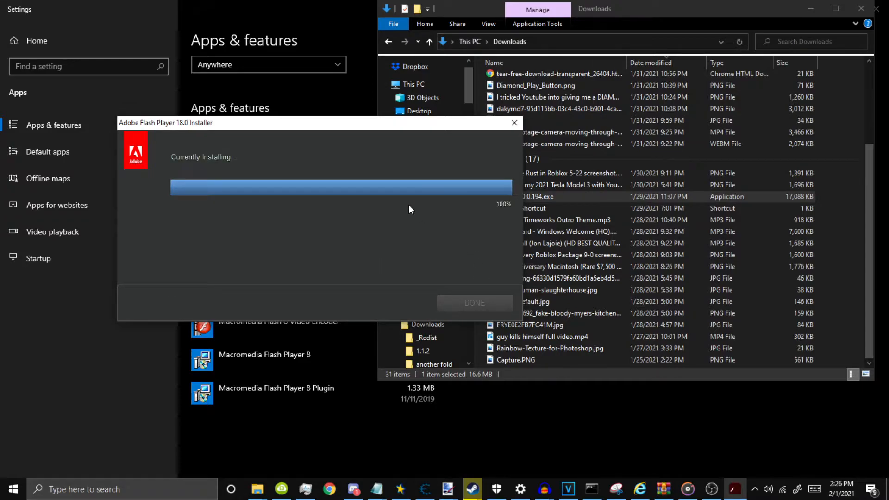
pyautogui.moveTo(415, 206)
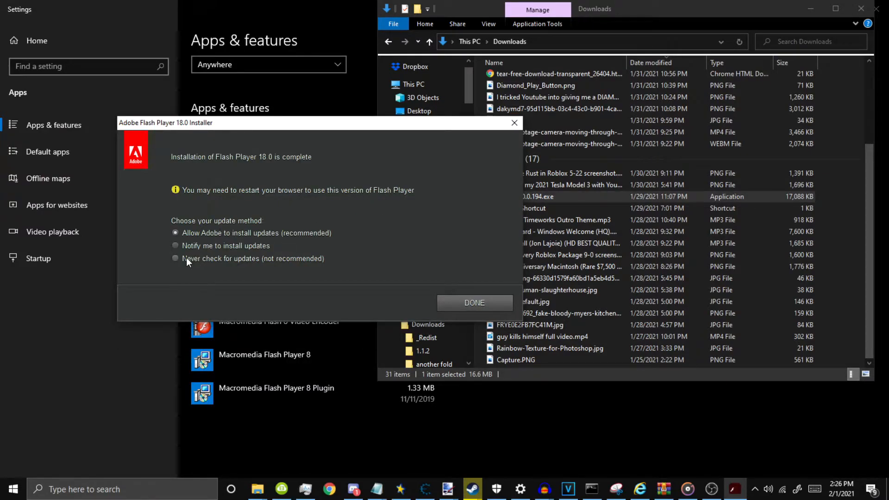
# Step: Choose 'Never check for updates (not recommended)' and finish the installation with DONE
pyautogui.scroll(-3)
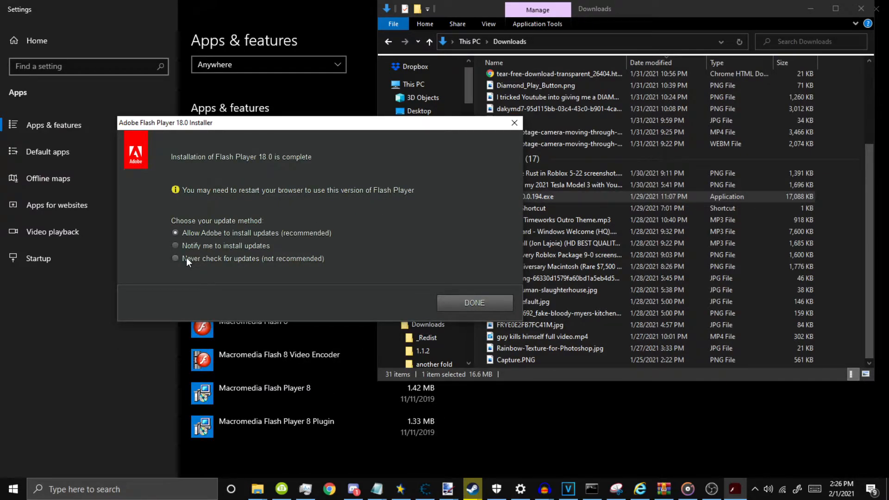
pyautogui.click(175, 258)
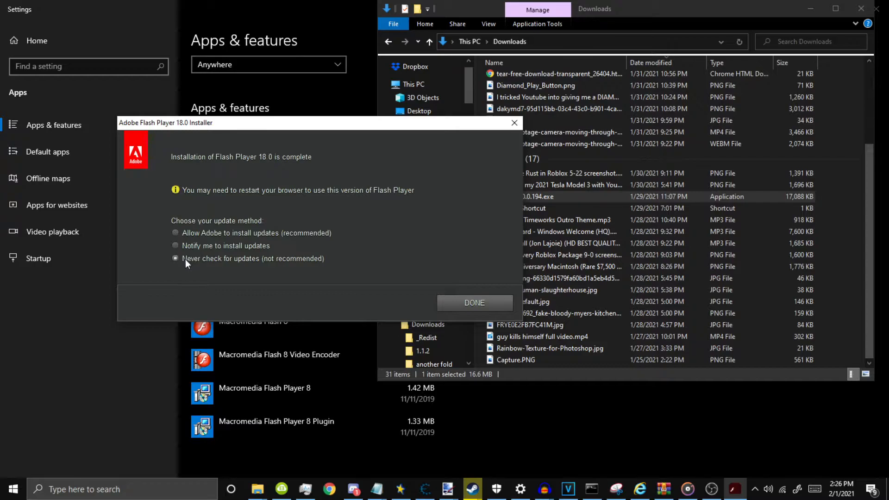
pyautogui.click(175, 234)
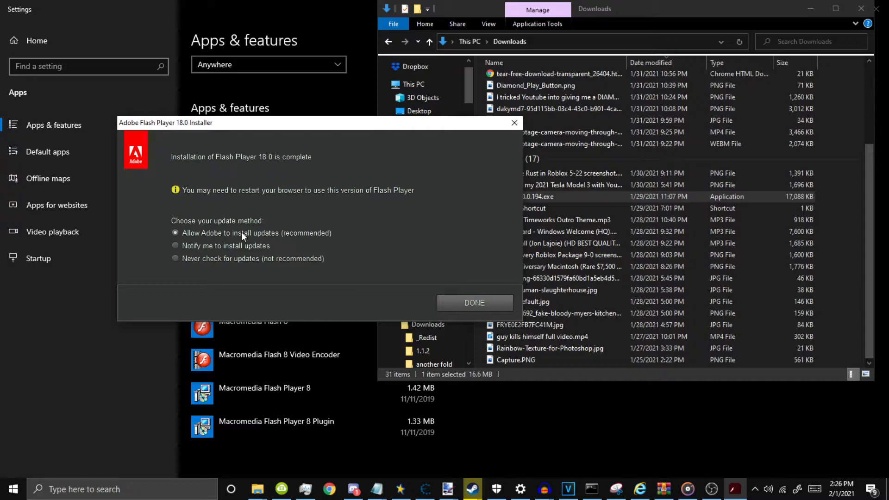
pyautogui.click(175, 259)
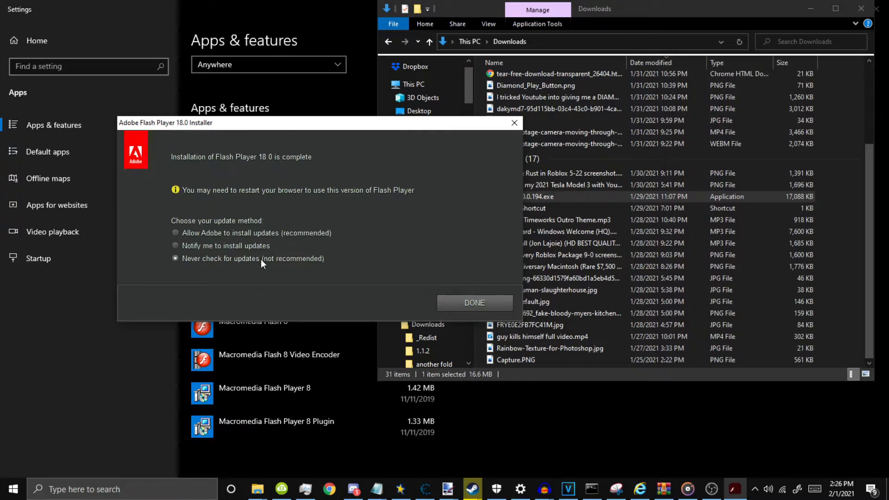
pyautogui.click(475, 302)
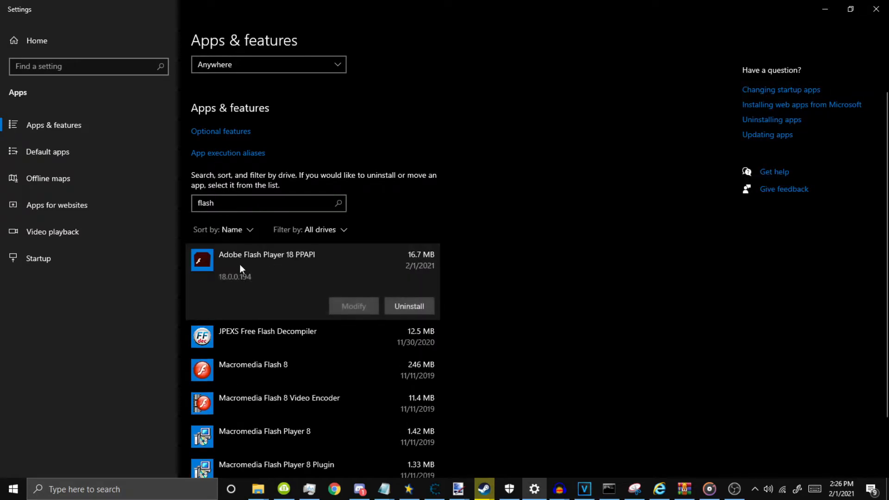
pyautogui.moveTo(252, 277)
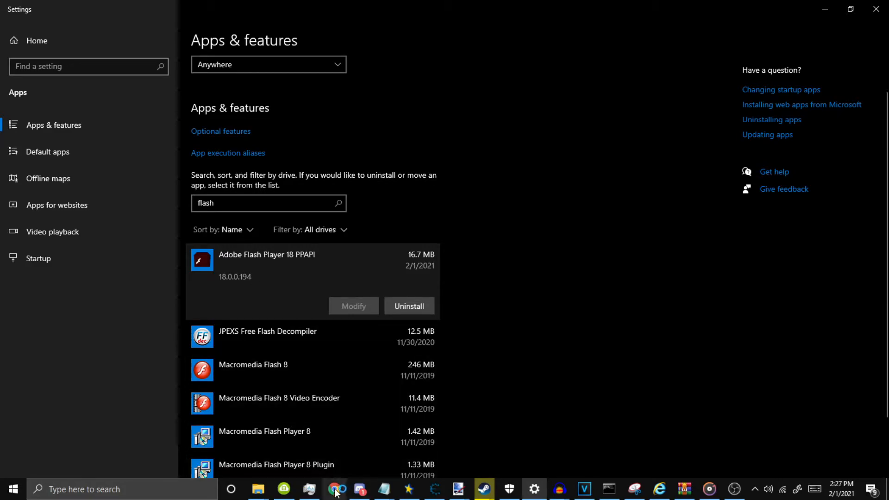
# Step: Bring Chrome to the front from the taskbar, showing a new tab page
pyautogui.click(331, 489)
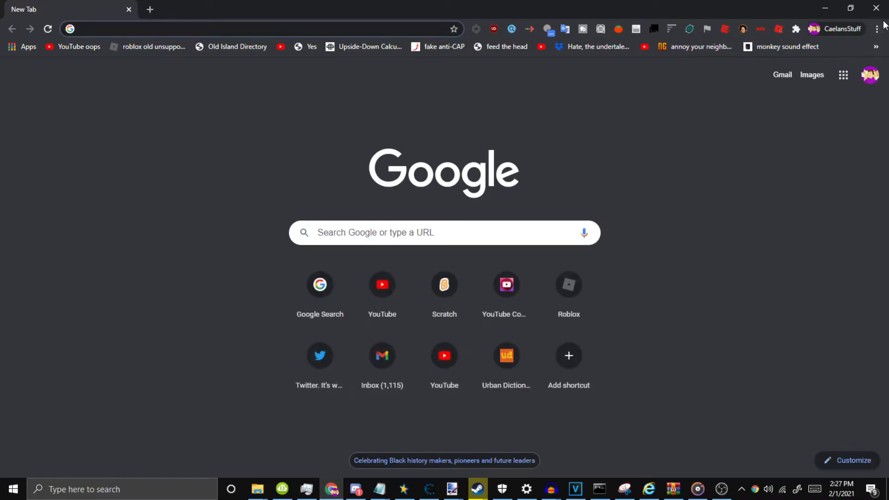
# Step: Navigate the Chromium archive up to the root, into Win_x64 and down to build folder 381909
pyautogui.click(878, 29)
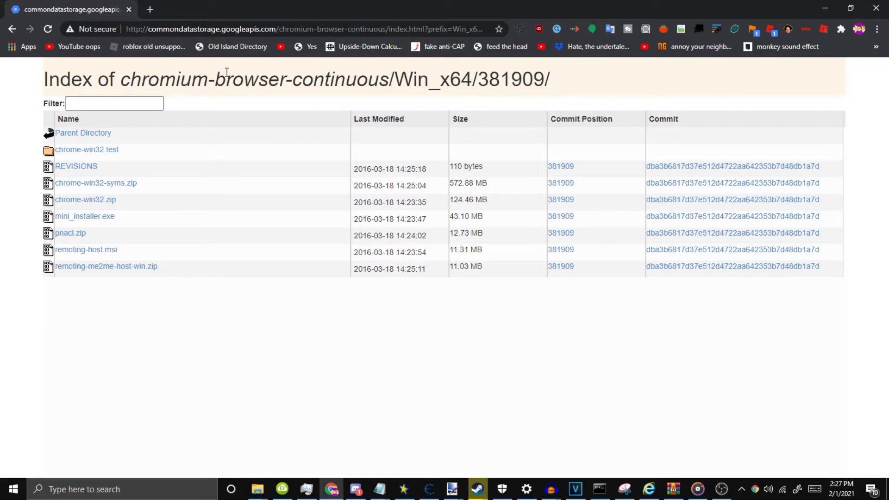
pyautogui.moveTo(105, 160)
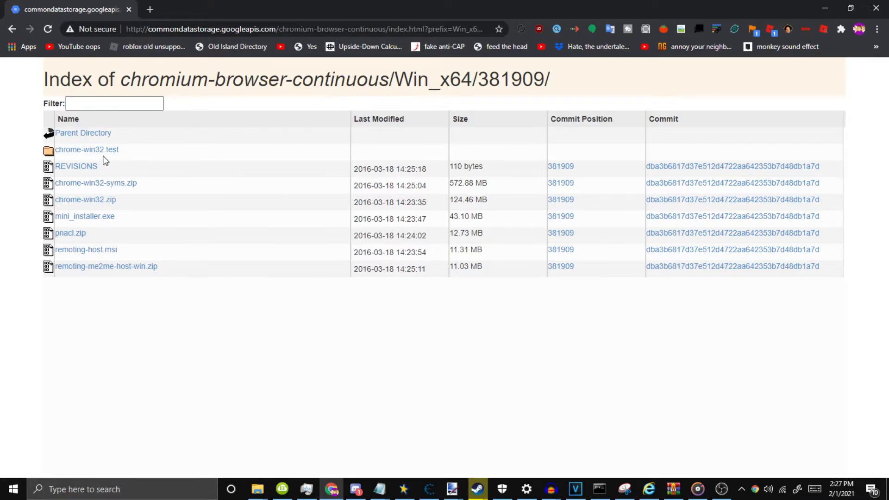
pyautogui.click(82, 132)
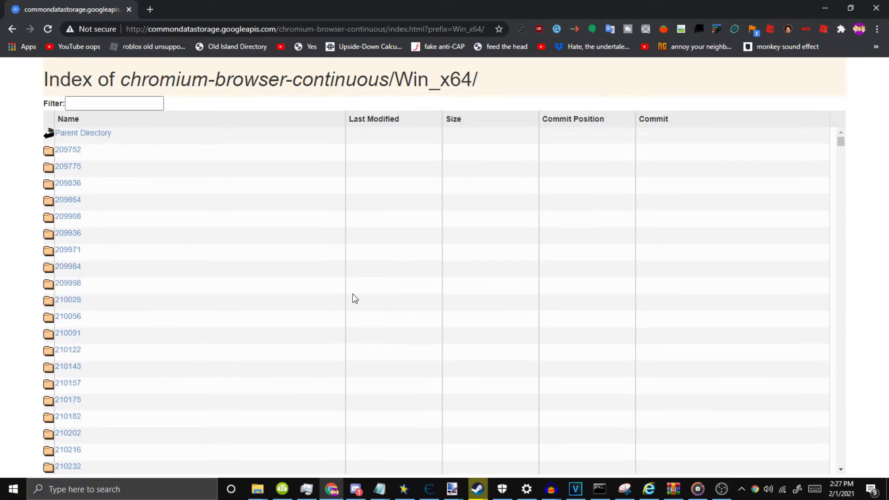
pyautogui.moveTo(83, 132)
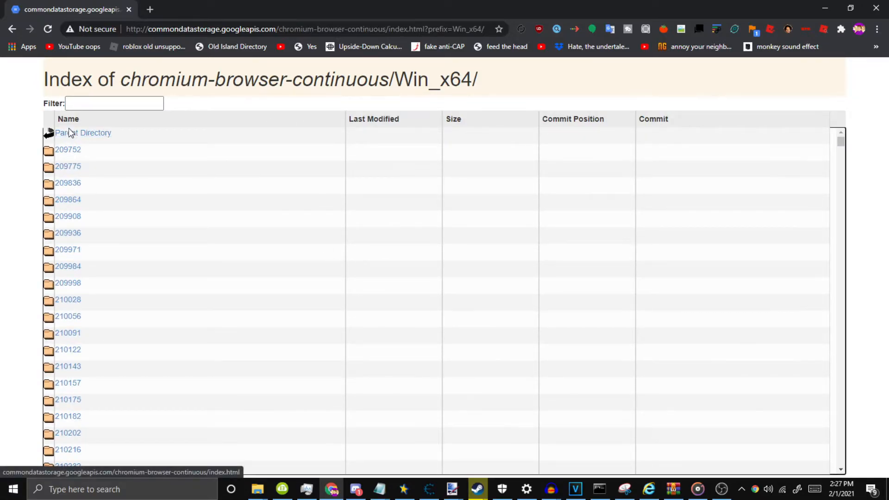
pyautogui.click(84, 132)
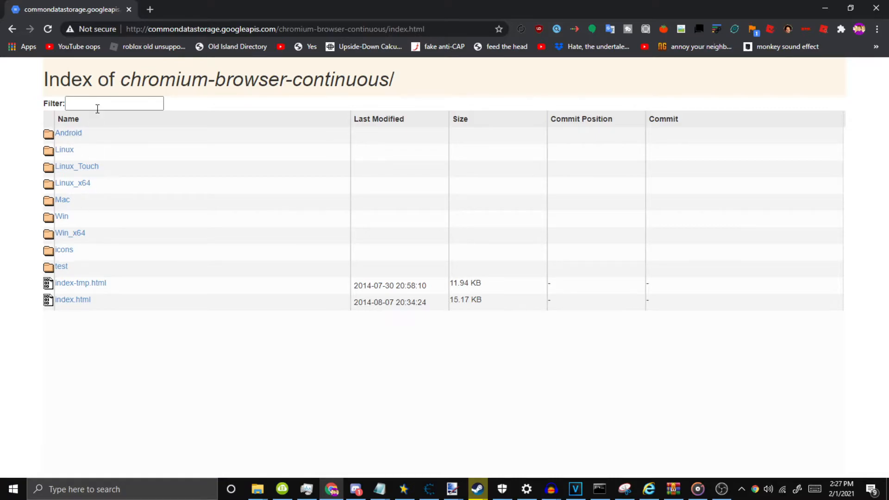
pyautogui.moveTo(210, 147)
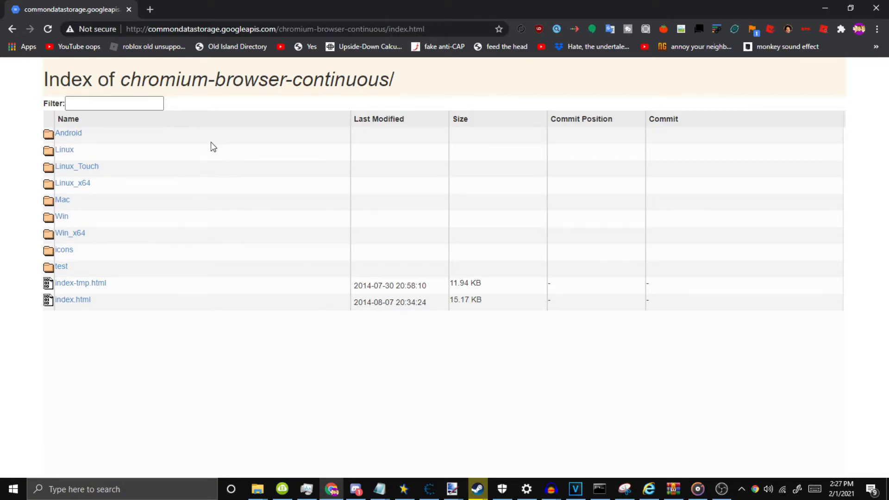
pyautogui.moveTo(70, 233)
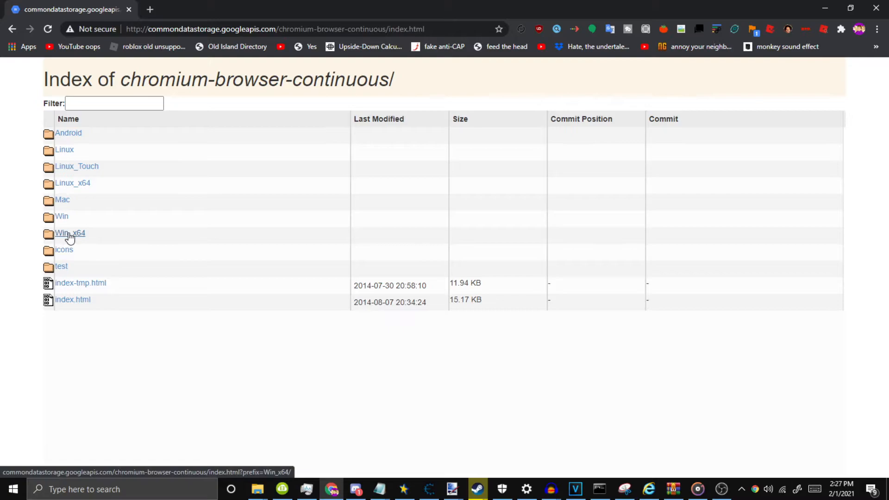
pyautogui.moveTo(83, 236)
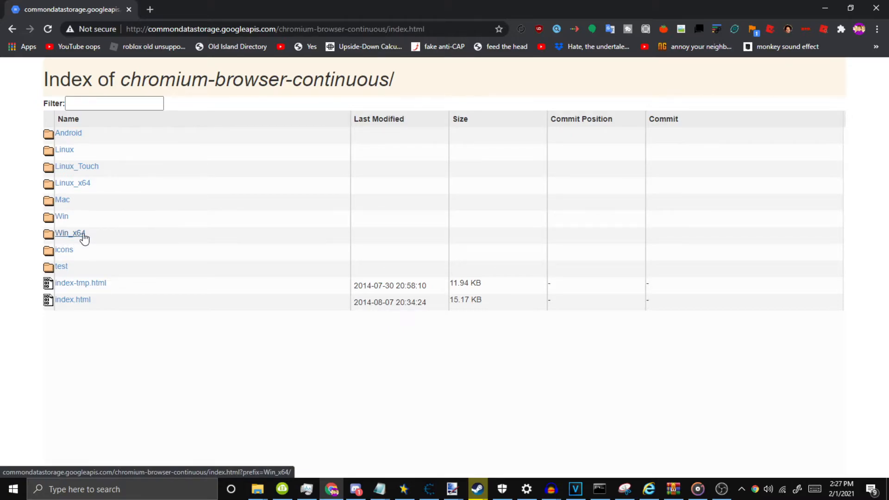
pyautogui.click(69, 233)
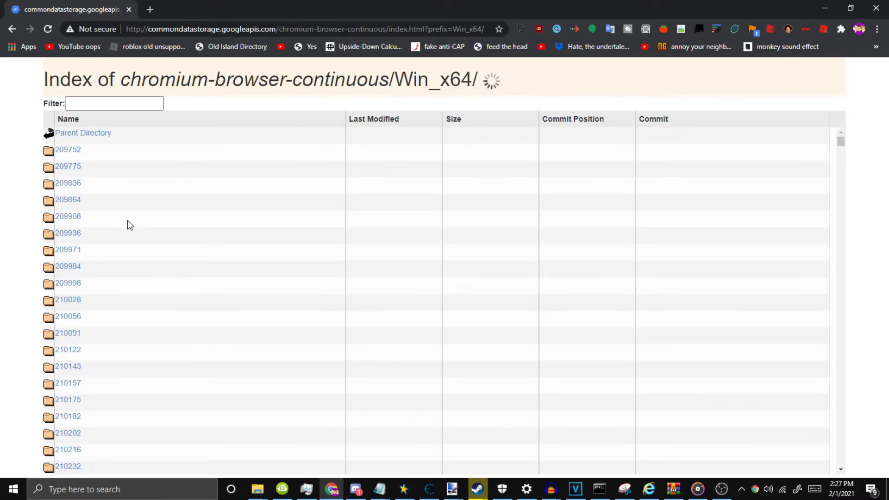
pyautogui.scroll(-3)
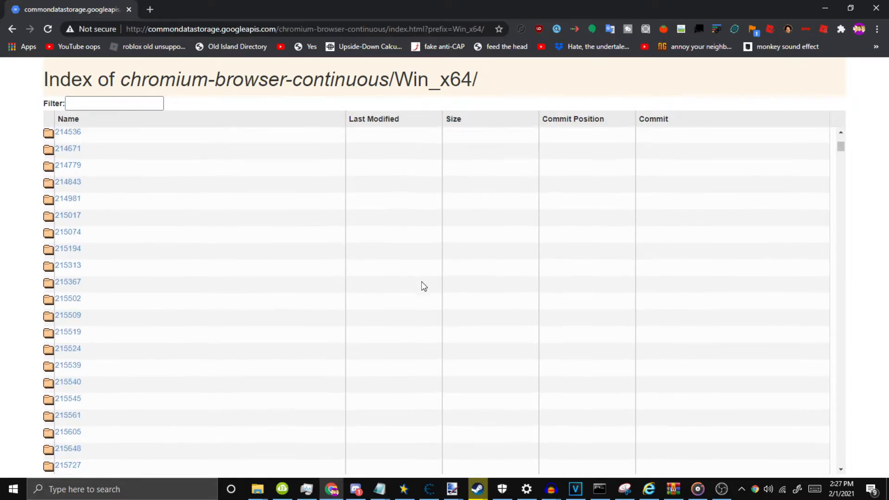
pyautogui.scroll(-3)
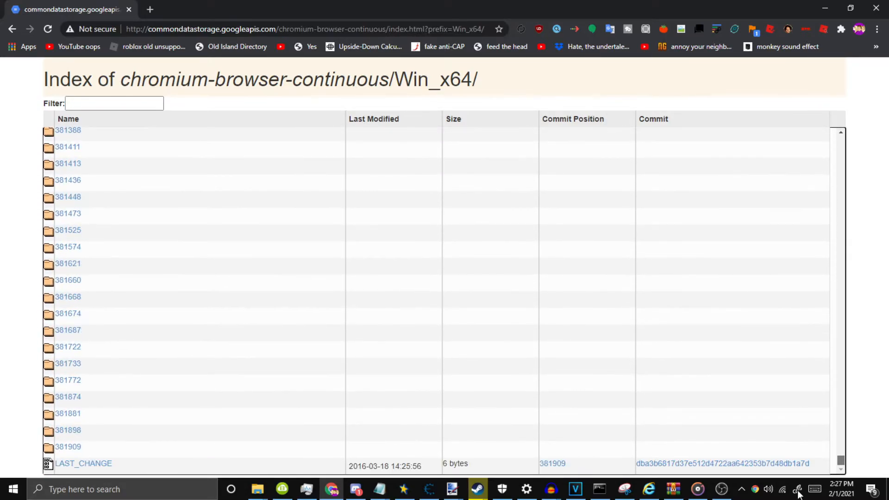
pyautogui.click(68, 447)
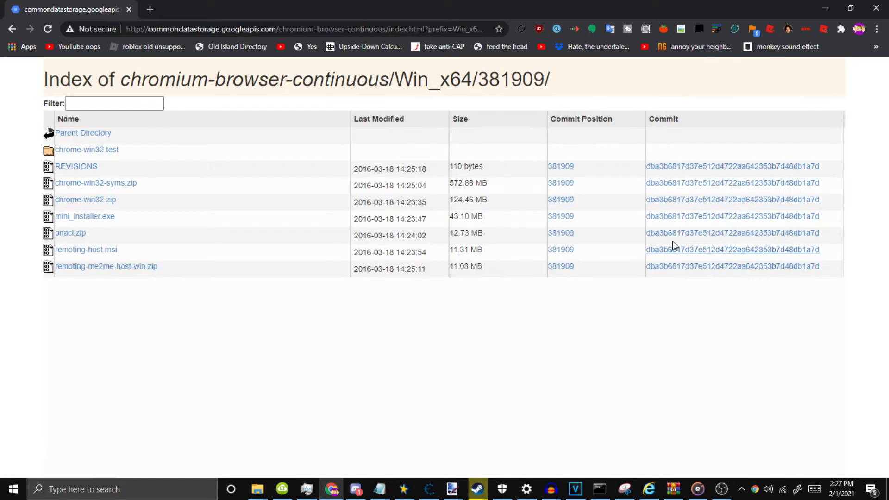
pyautogui.moveTo(339, 204)
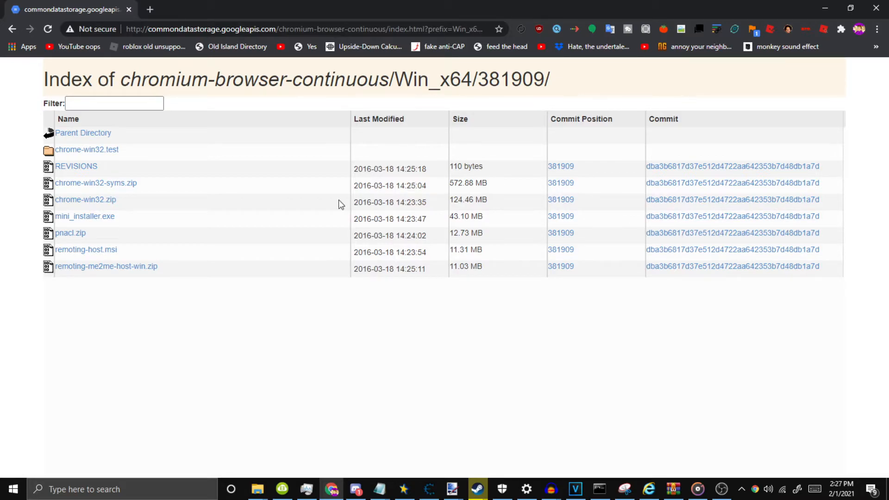
# Step: Start downloading chrome-win32.zip from build 381909, then cancel the duplicate download
pyautogui.click(86, 199)
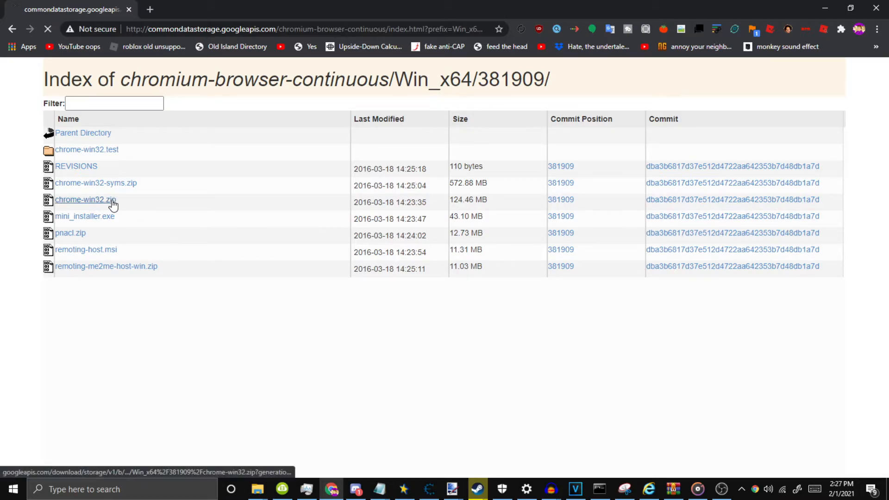
pyautogui.click(85, 199)
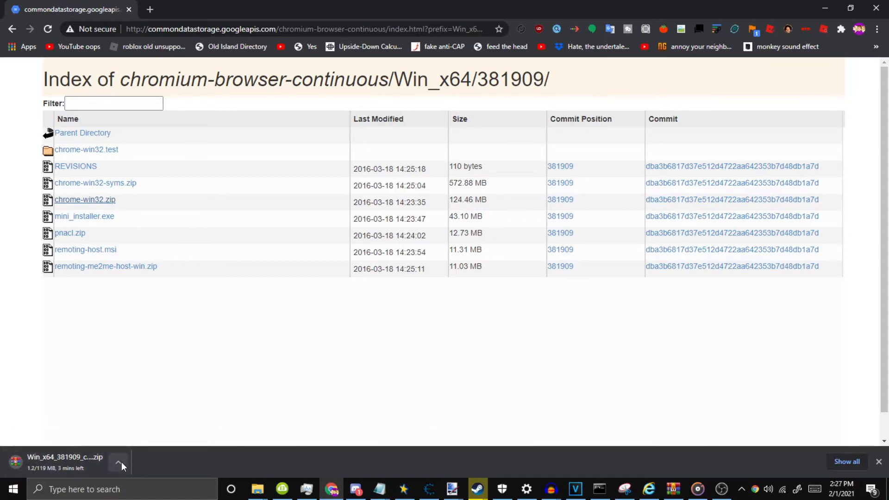
pyautogui.click(118, 462)
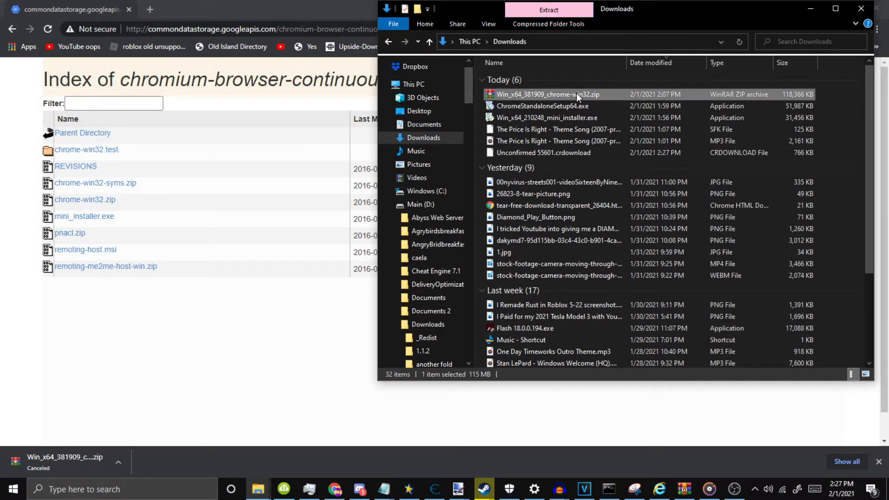
# Step: Open Win_x64_381909_chrome-win32.zip in WinRAR, enter chrome-win32 and select chrome.exe
pyautogui.doubleClick(546, 95)
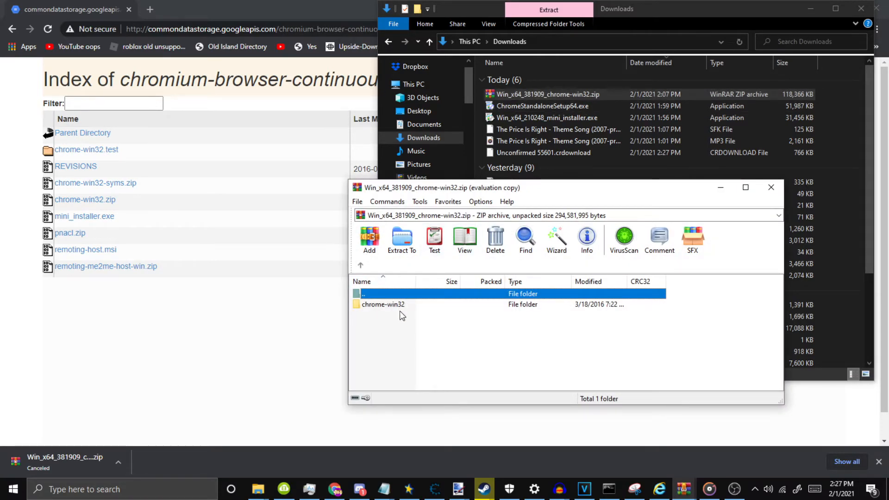
pyautogui.click(382, 305)
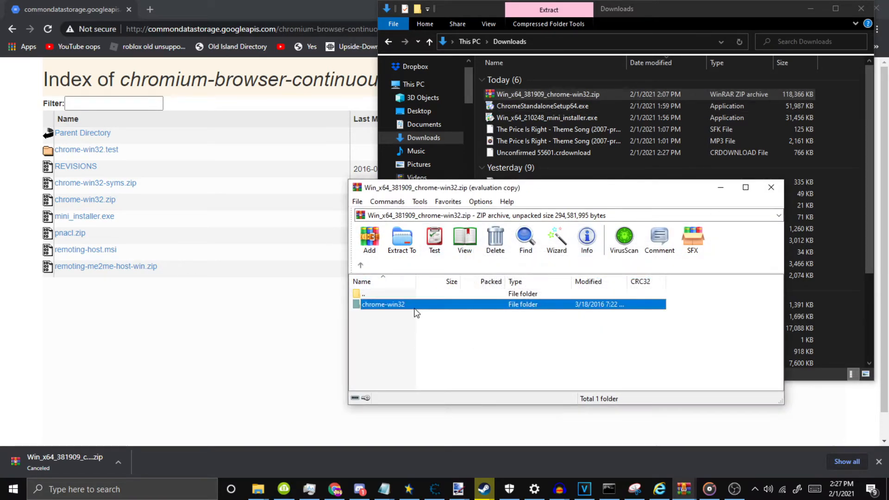
pyautogui.doubleClick(383, 305)
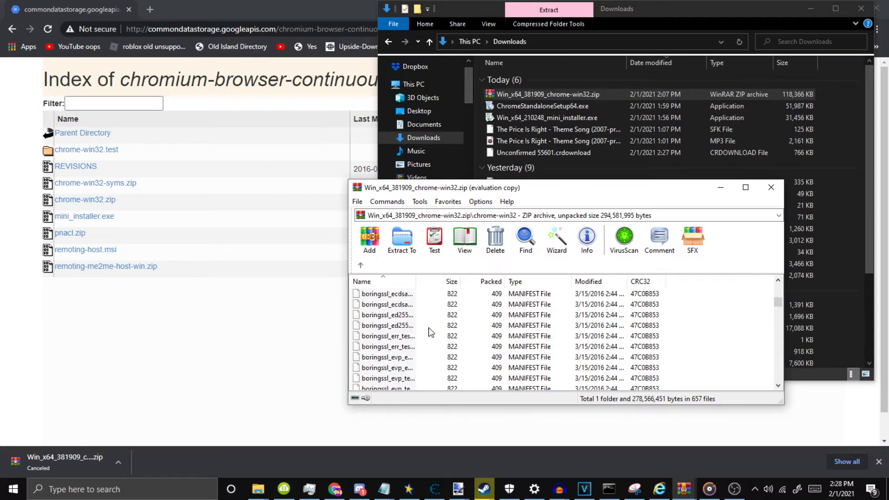
pyautogui.scroll(-3)
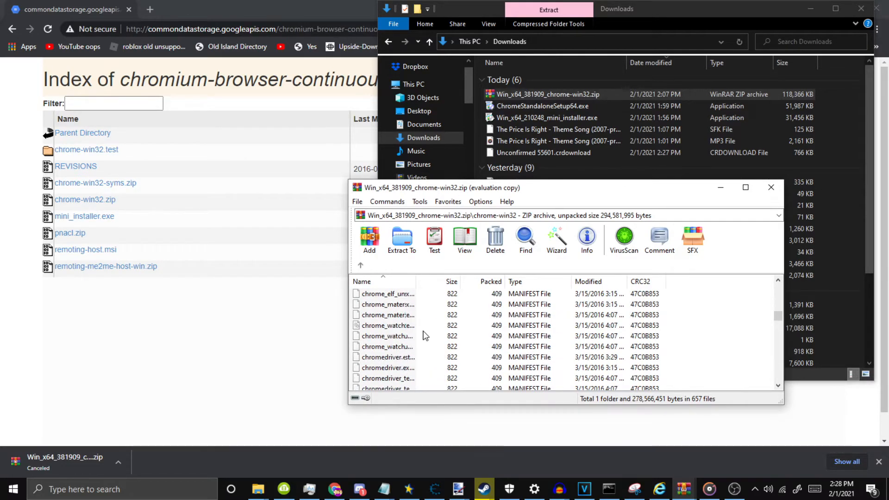
pyautogui.scroll(-3)
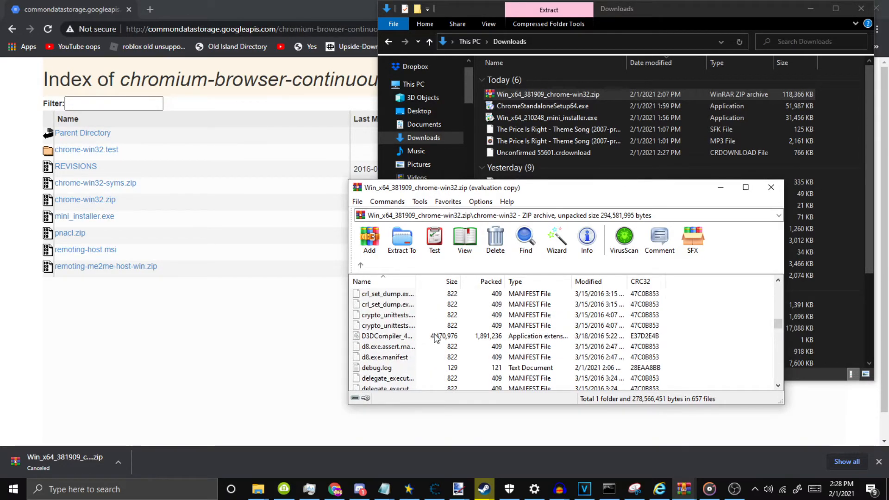
pyautogui.click(401, 238)
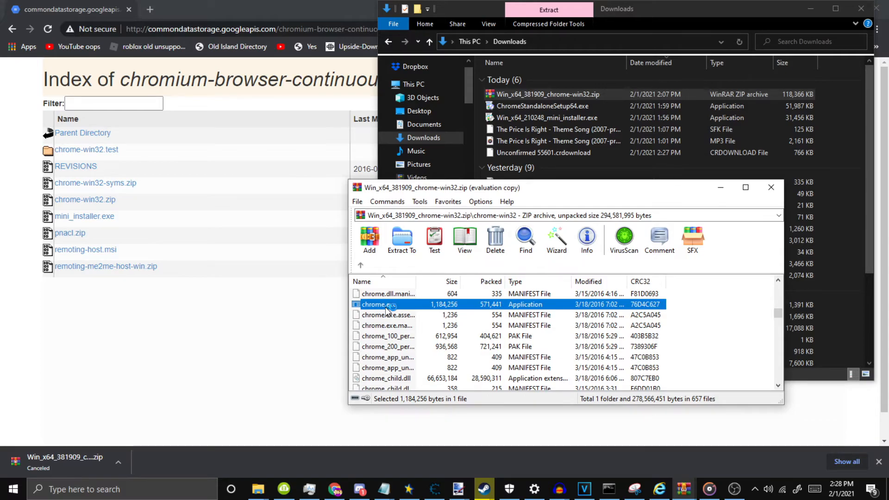
# Step: Launch chrome.exe from the archive, load r33b.net, run its Flash animation this time, then add a blank tab
pyautogui.doubleClick(374, 304)
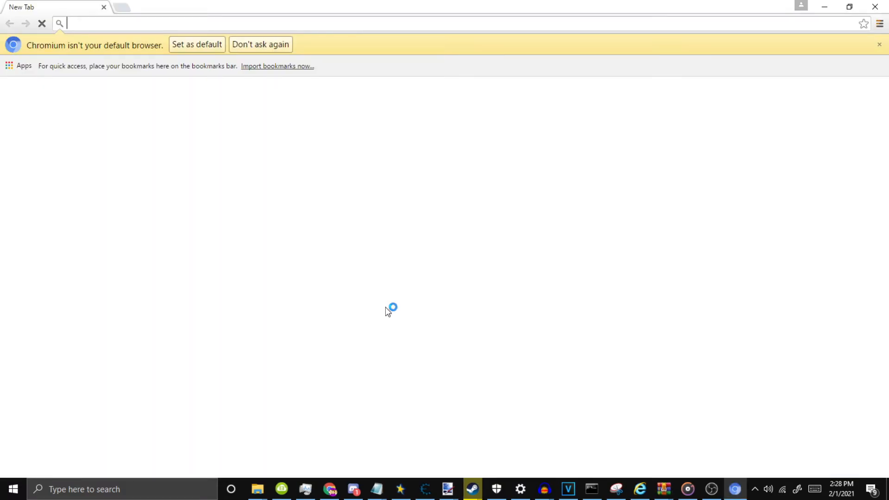
pyautogui.write('r33b.net')
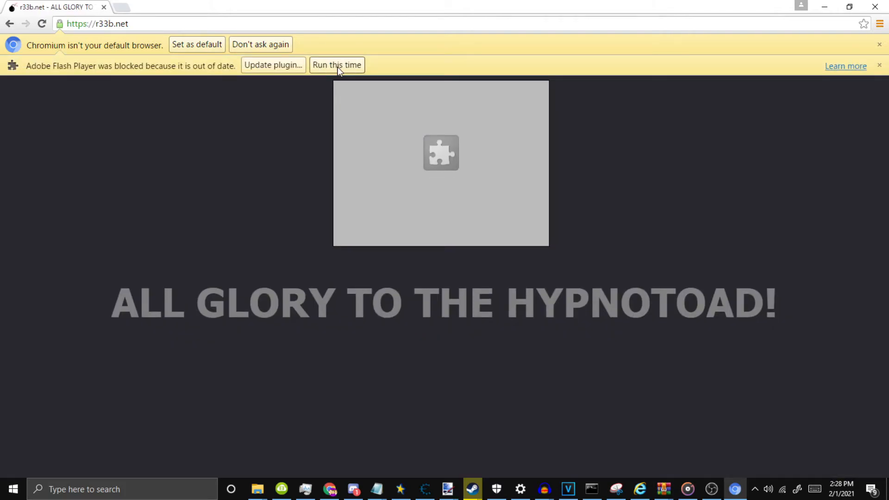
pyautogui.click(337, 65)
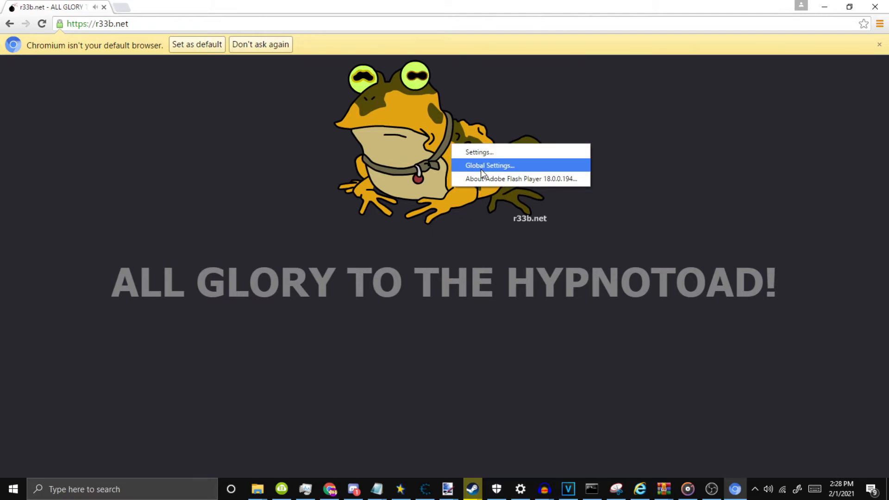
pyautogui.moveTo(142, 9)
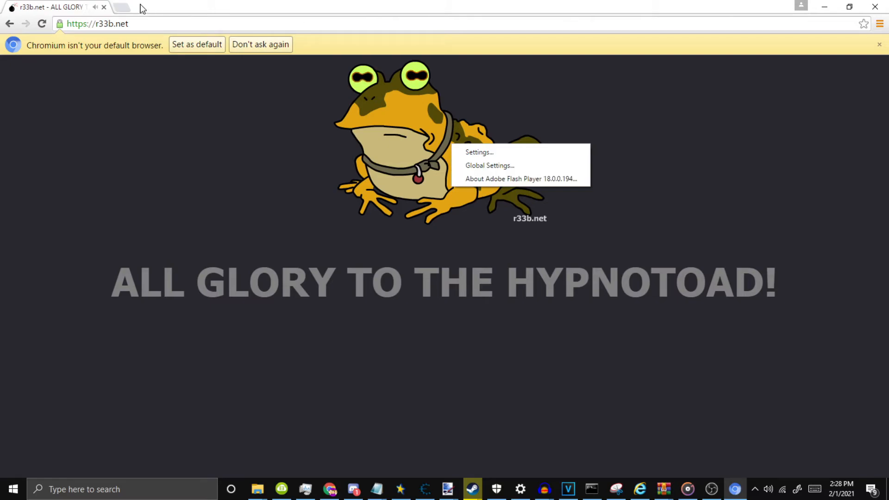
pyautogui.click(121, 6)
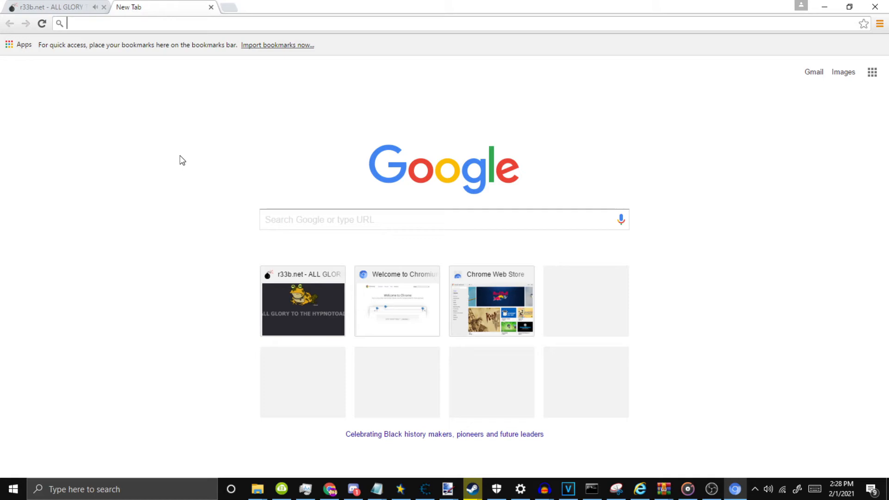
# Step: Search 'papa burgeria' from the omnibox and load Flipline Studios' Papa's Burgeria page
pyautogui.write('papa')
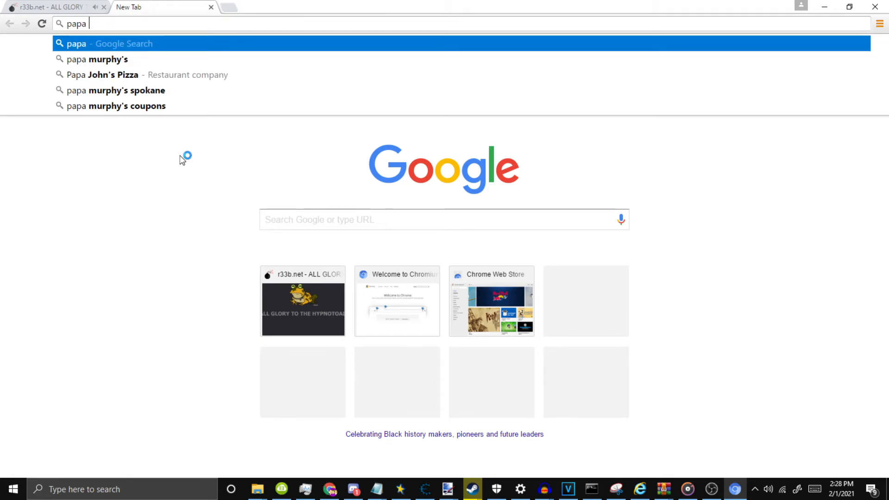
pyautogui.write('b')
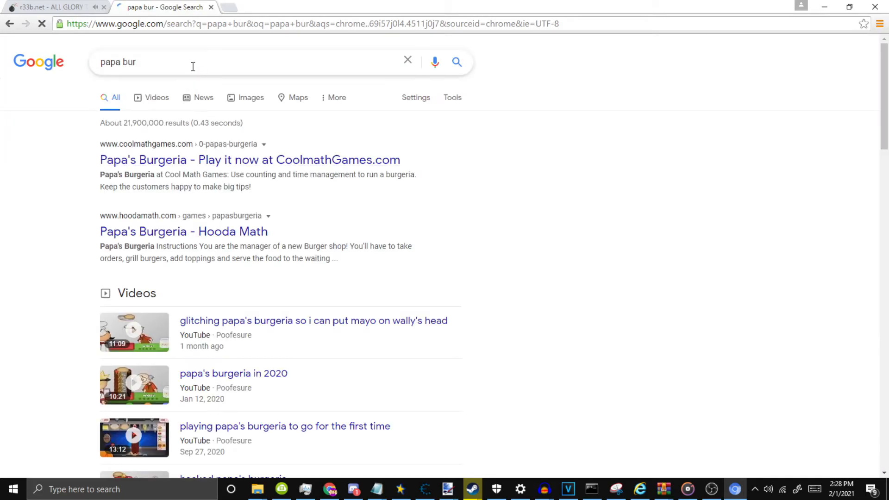
pyautogui.scroll(-3)
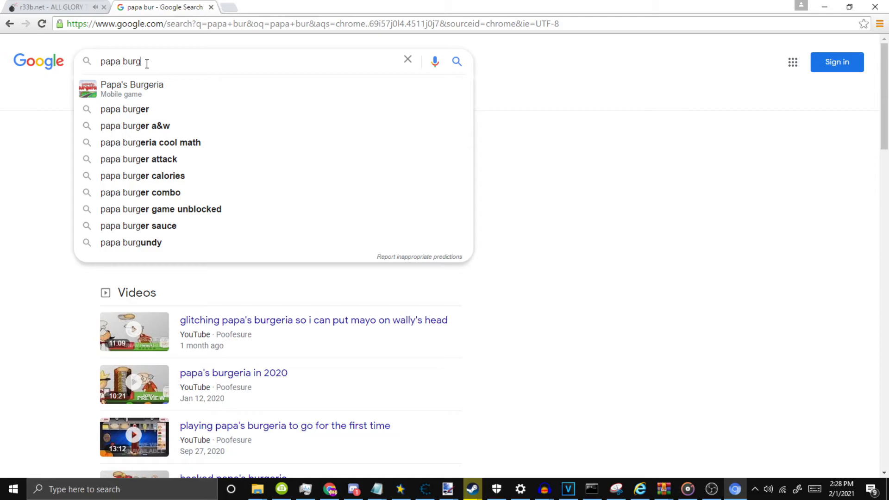
pyautogui.click(131, 89)
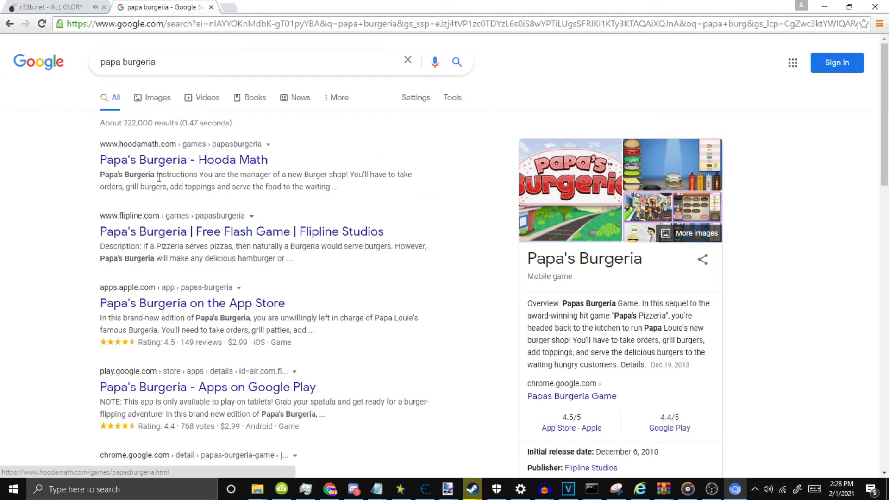
pyautogui.click(242, 232)
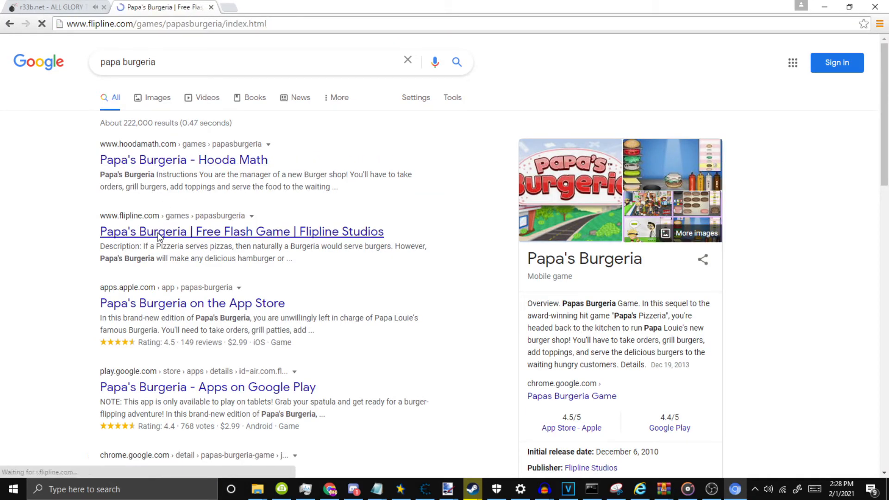
pyautogui.click(241, 232)
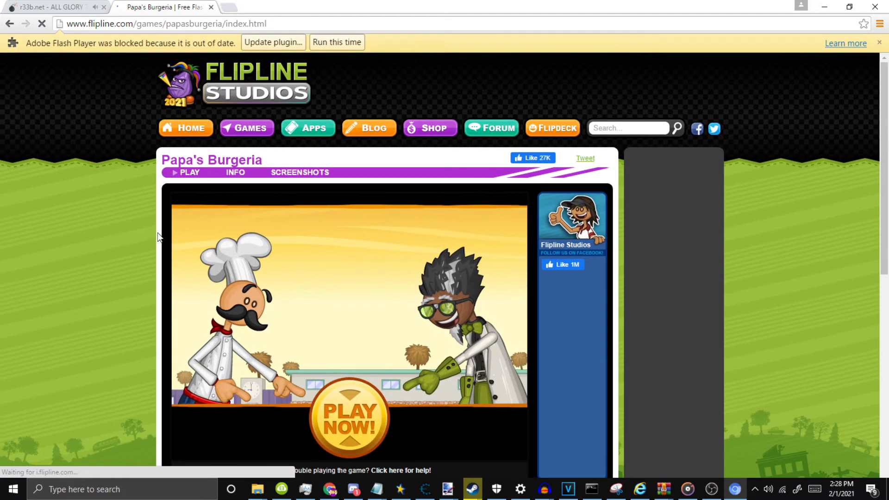
pyautogui.scroll(-3)
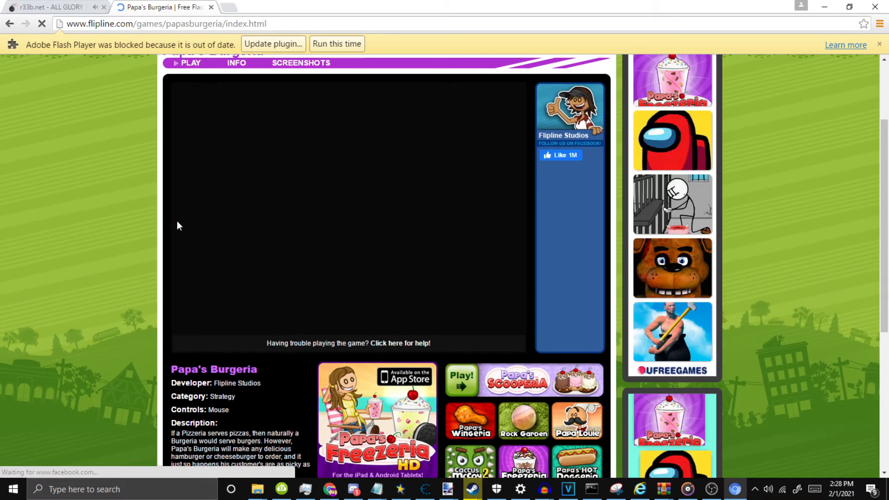
# Step: Run the blocked Papa's Burgeria game this time, start a new save into the intro, then return to the r33b.net tab
pyautogui.click(337, 43)
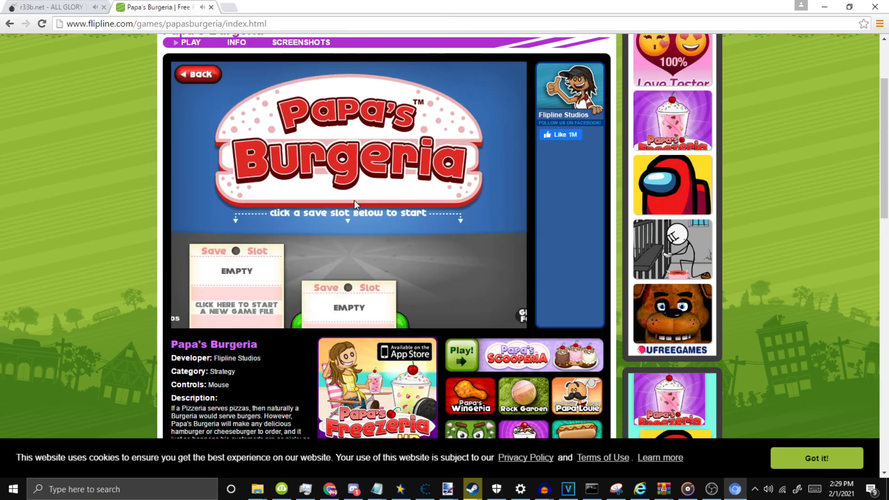
pyautogui.click(236, 270)
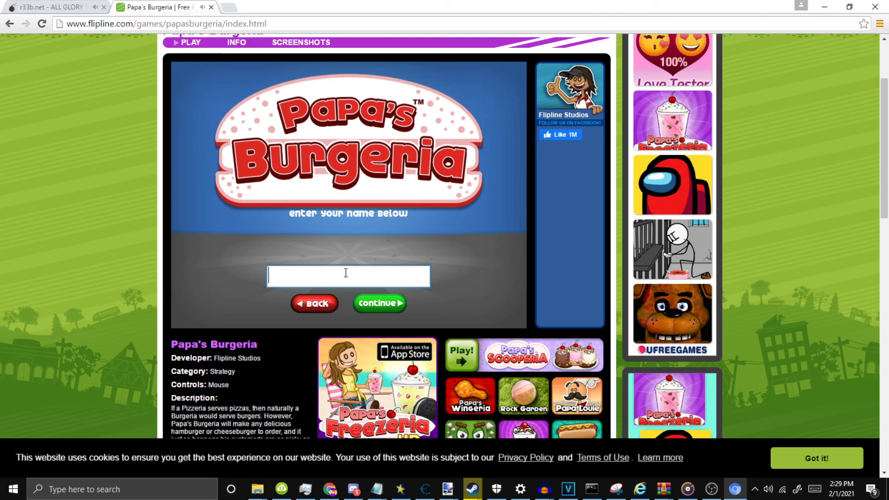
pyautogui.click(379, 304)
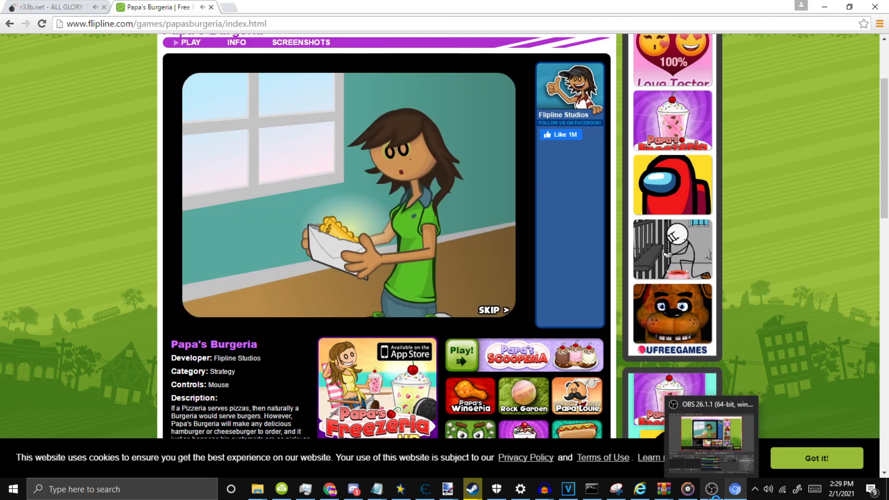
pyautogui.rightClick(51, 6)
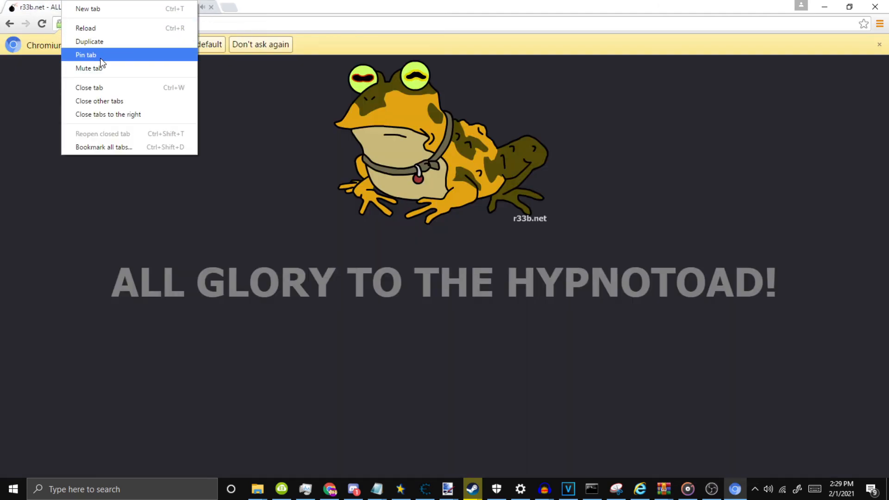